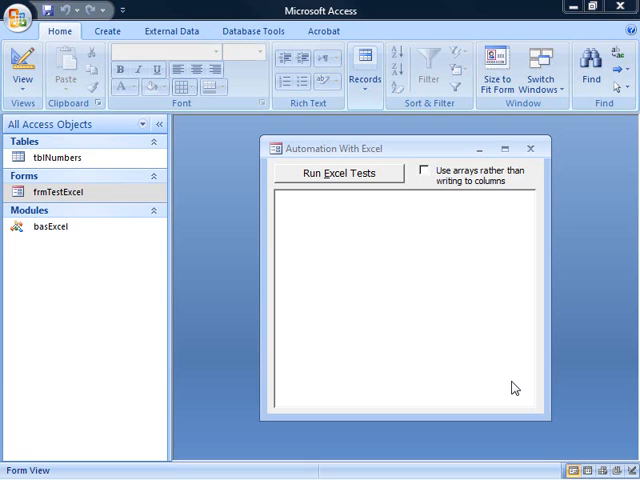
mouse_move(444, 324)
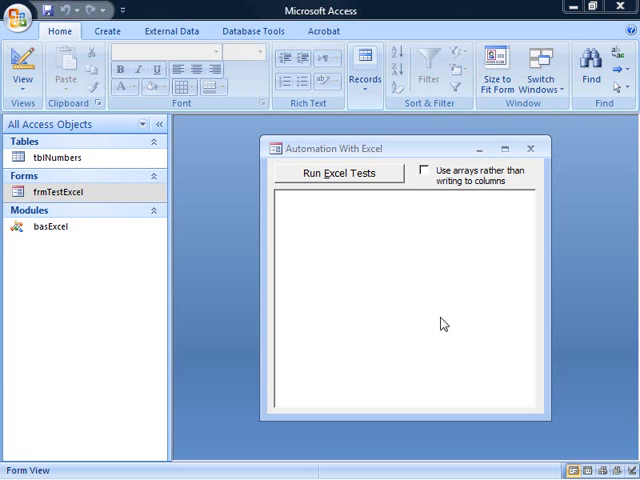
- Run the Excel function tests, then tick 'Use arrays rather than writing to columns'
click(340, 172)
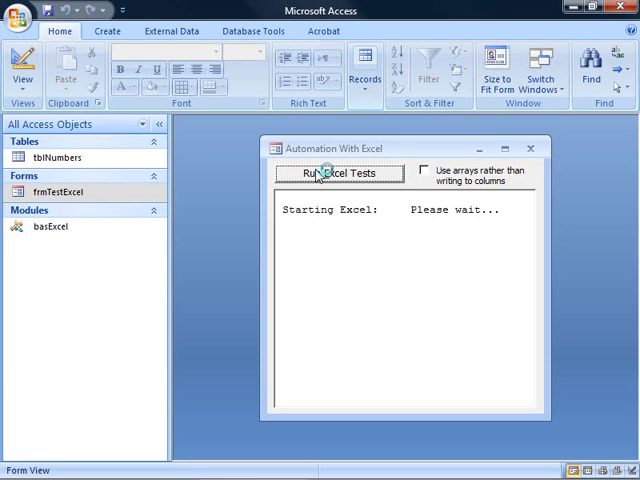
click(344, 172)
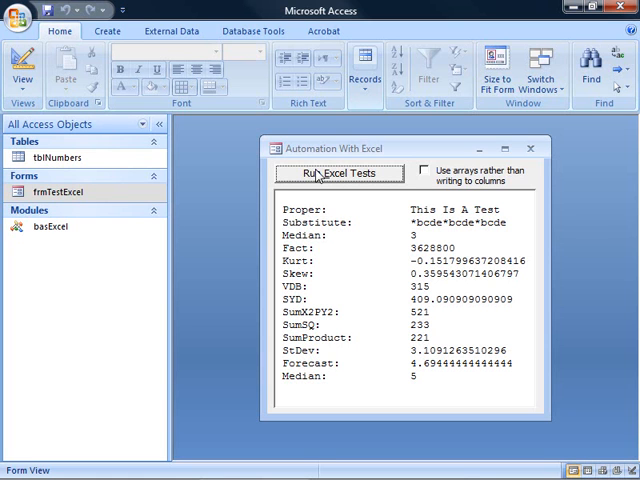
mouse_move(296, 324)
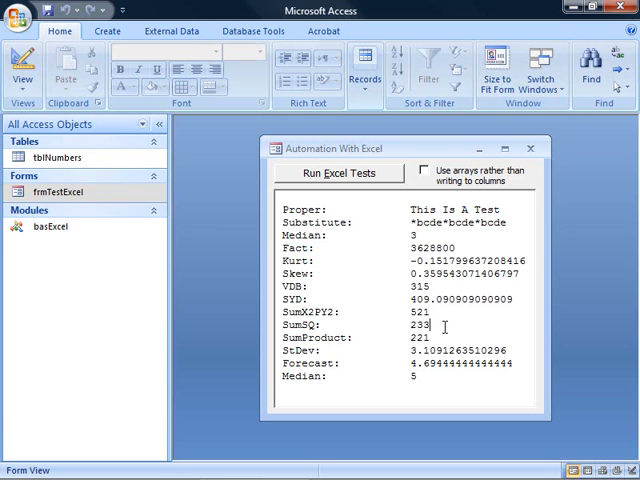
click(424, 170)
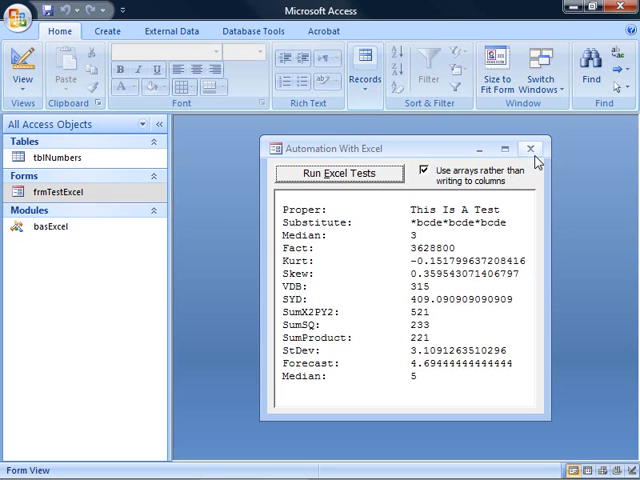
- Close the form and show frmTestExcel's code with the Excel.Application declaration selected
click(532, 148)
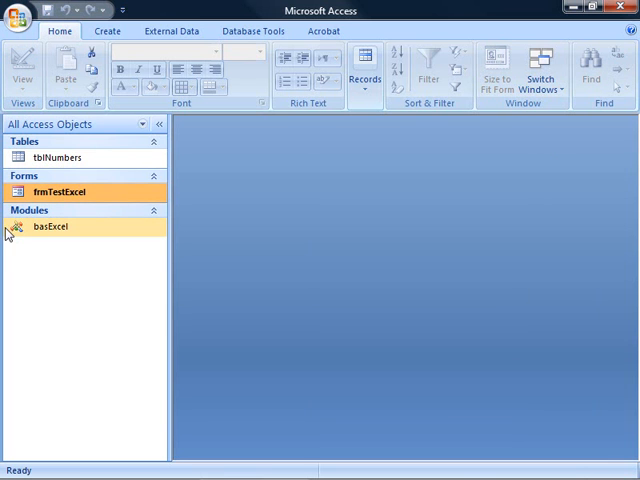
double_click(44, 228)
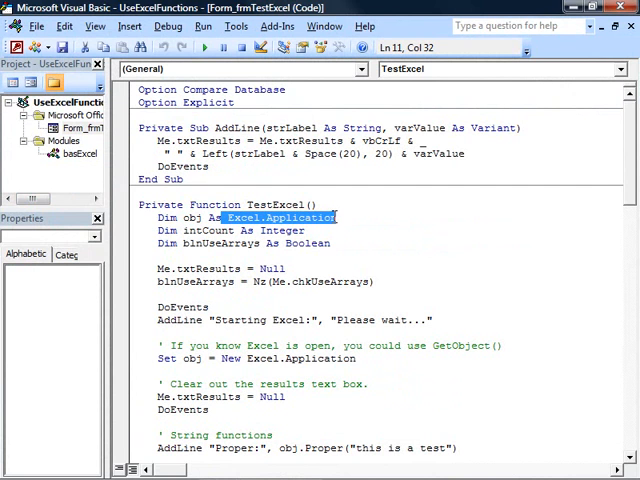
click(236, 26)
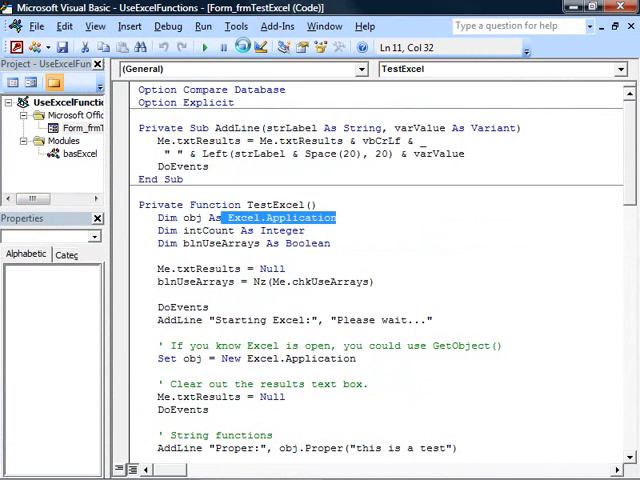
click(236, 26)
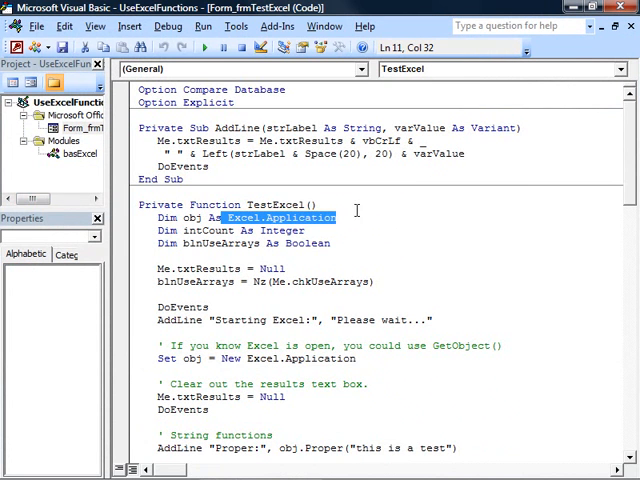
mouse_move(156, 358)
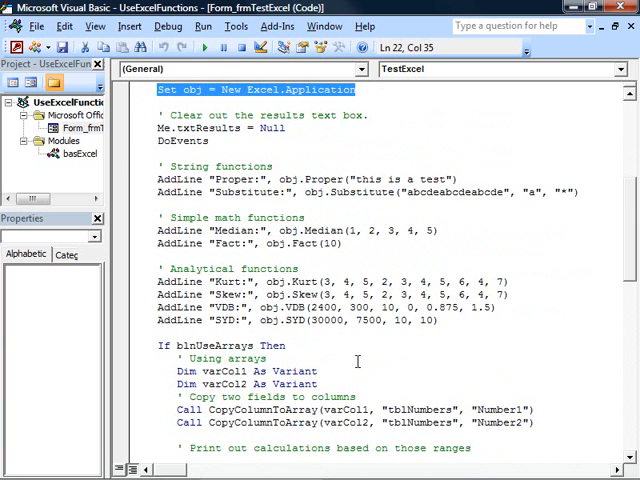
double_click(320, 178)
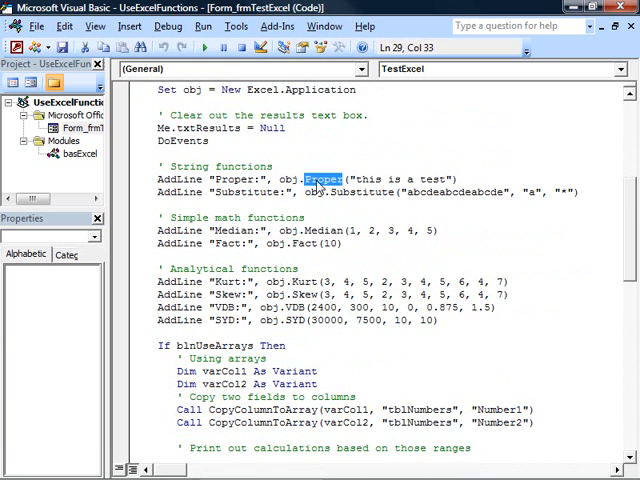
double_click(362, 192)
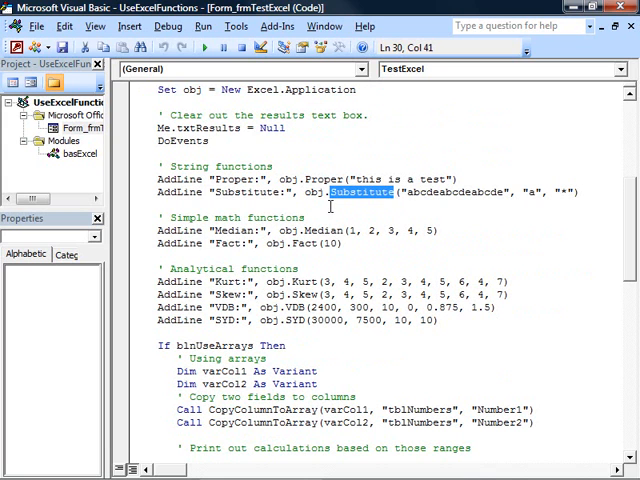
double_click(310, 244)
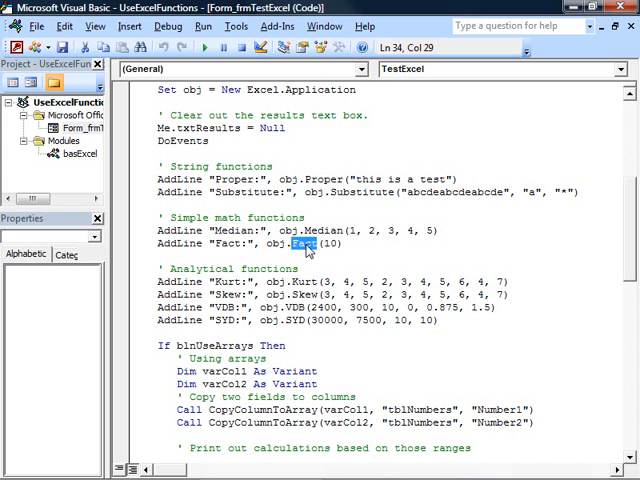
mouse_move(312, 328)
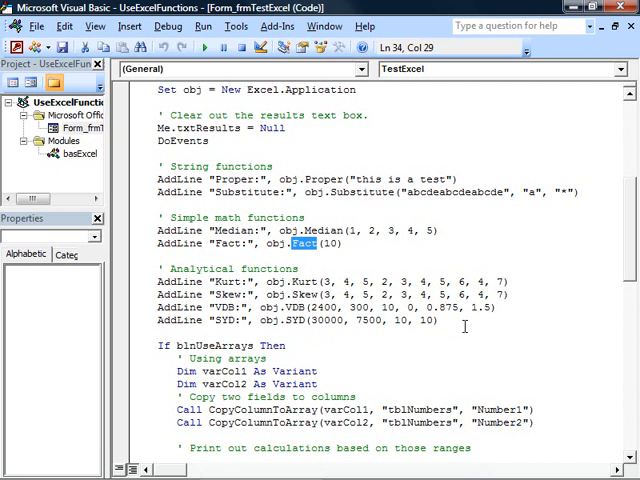
- Scroll to the If blnUseArrays block, then show CopyColumnToArray in basExcel
scroll(down, 3)
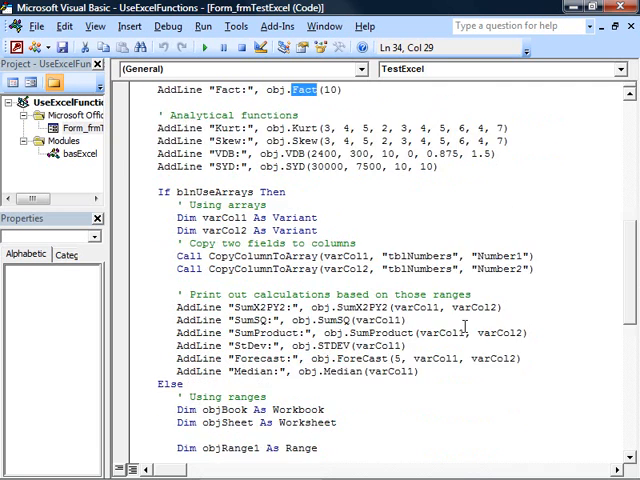
scroll(down, 3)
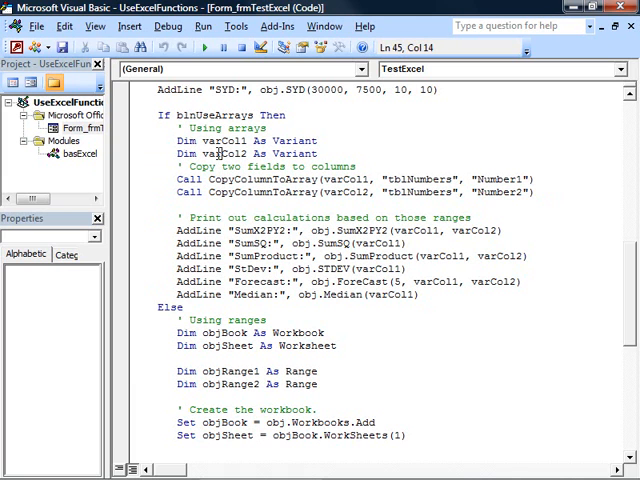
double_click(208, 140)
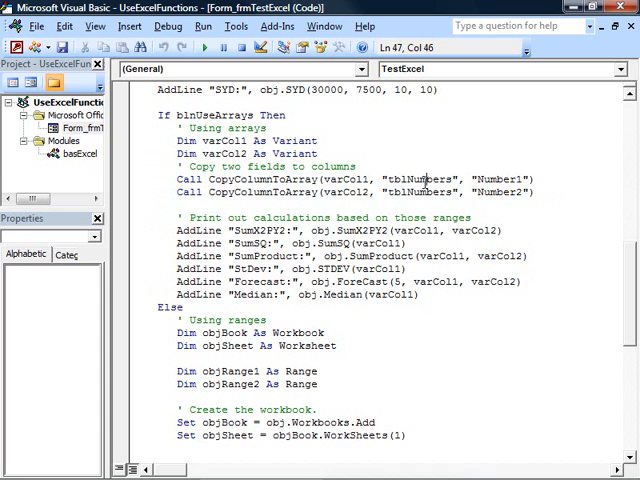
double_click(496, 192)
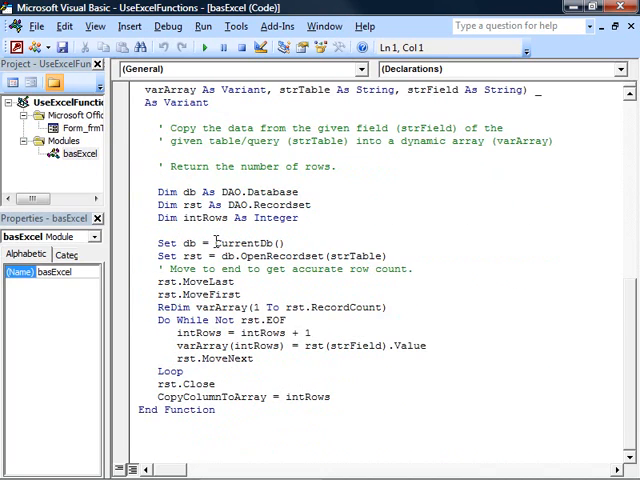
mouse_move(284, 256)
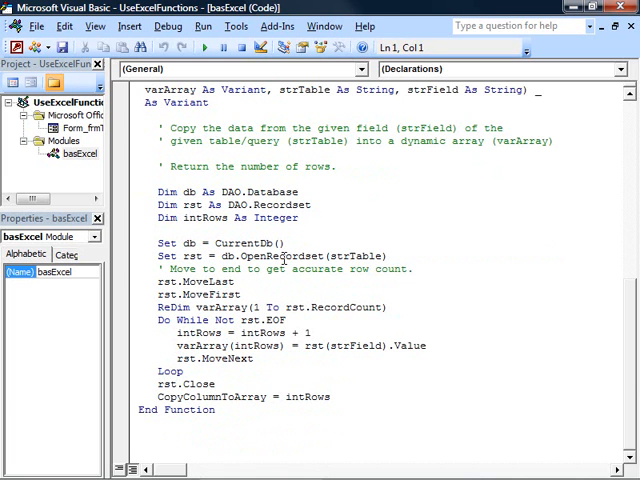
- Highlight the ReDim array, varArray filling and MoveNext, then return to Form_frmTestExcel's array section
double_click(356, 256)
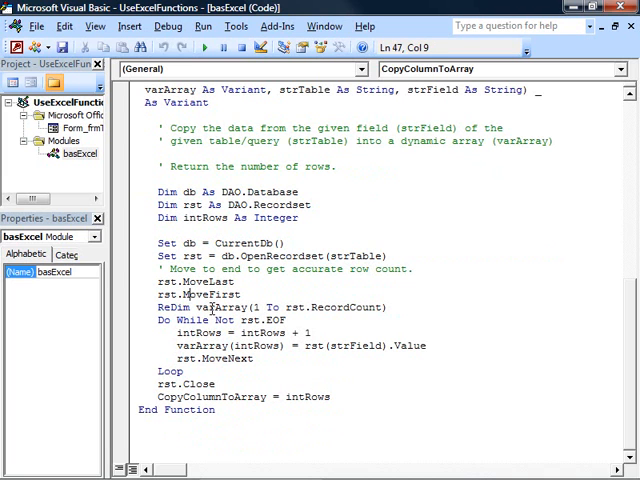
double_click(224, 308)
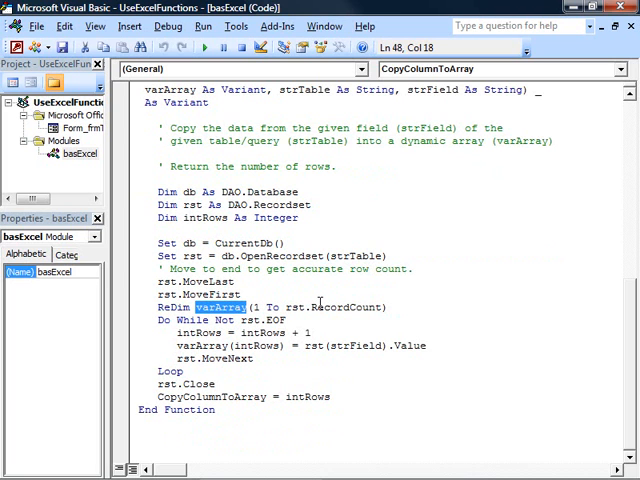
mouse_move(344, 344)
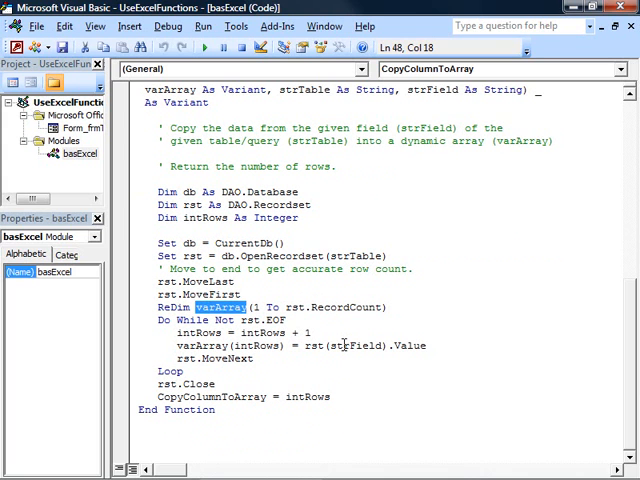
double_click(206, 344)
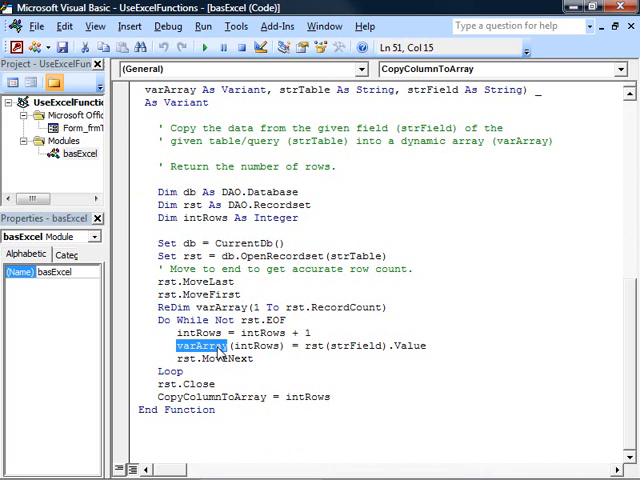
double_click(228, 358)
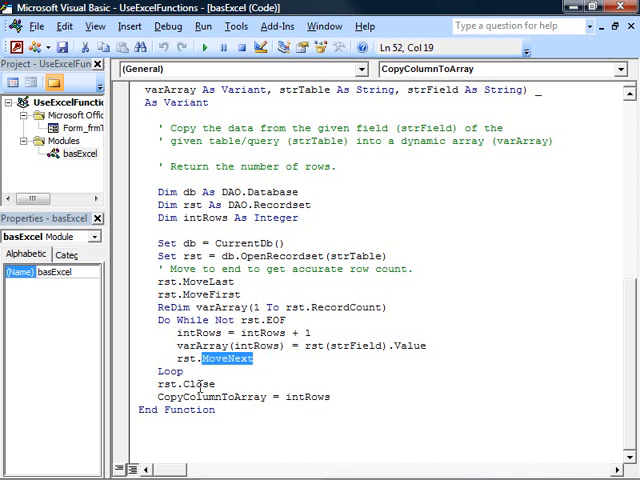
double_click(202, 384)
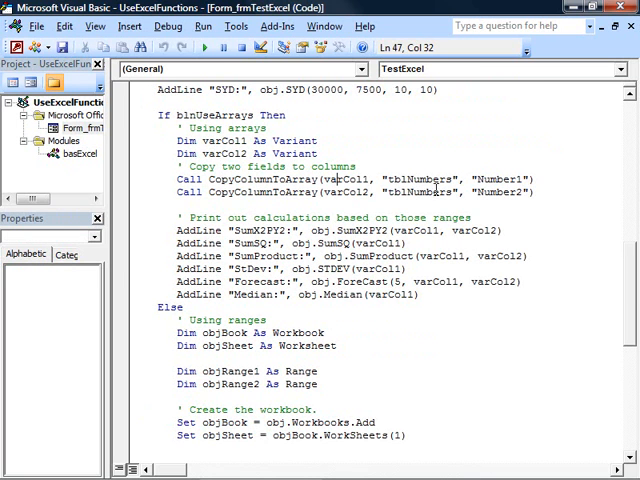
double_click(504, 192)
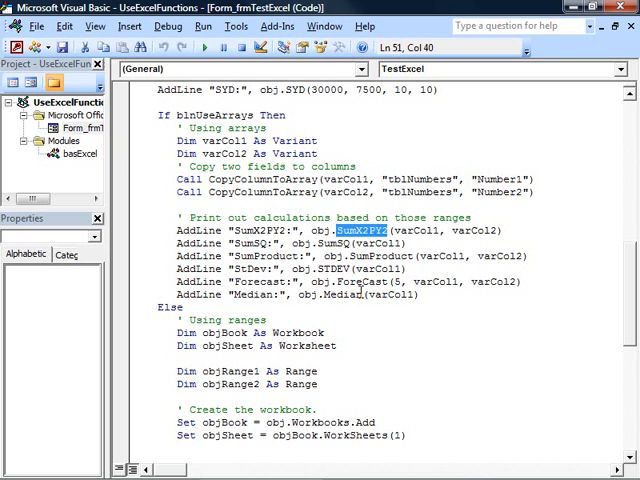
- In the ranges section, highlight Workbooks.Add, tblNumbers and column "A"
scroll(down, 3)
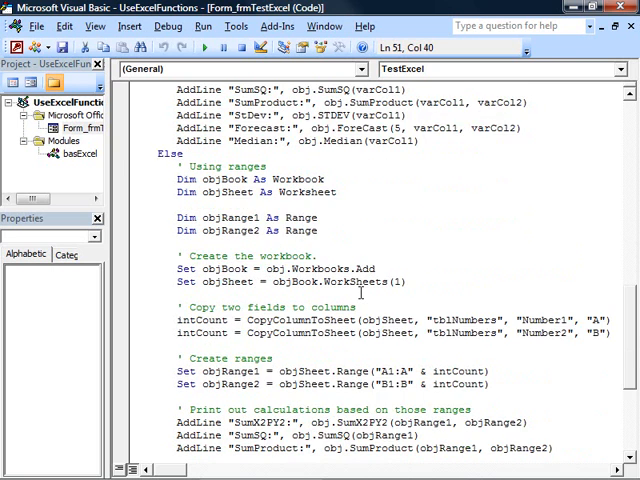
scroll(down, 3)
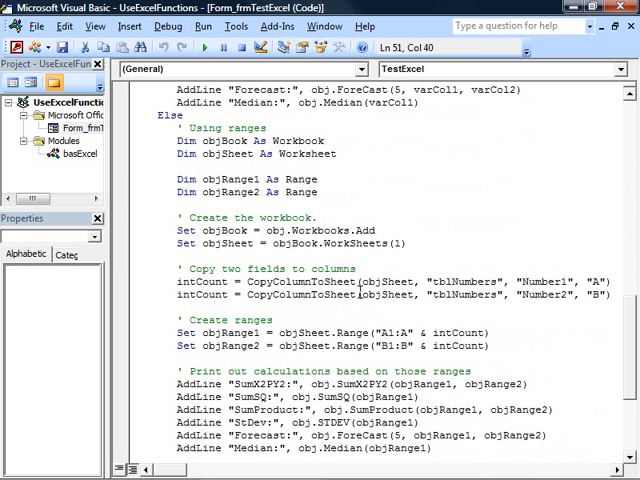
double_click(364, 232)
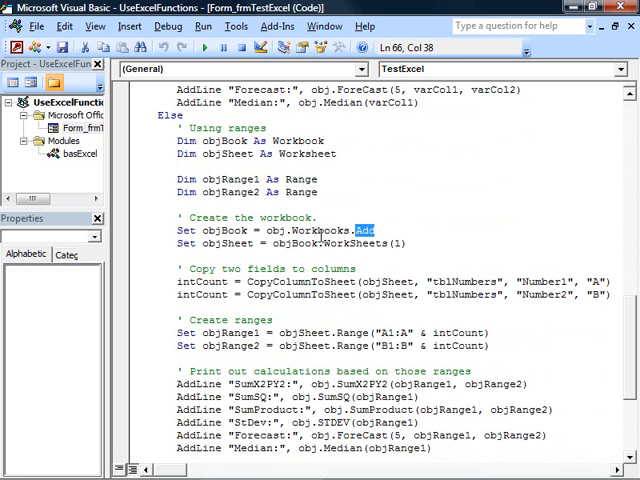
double_click(274, 230)
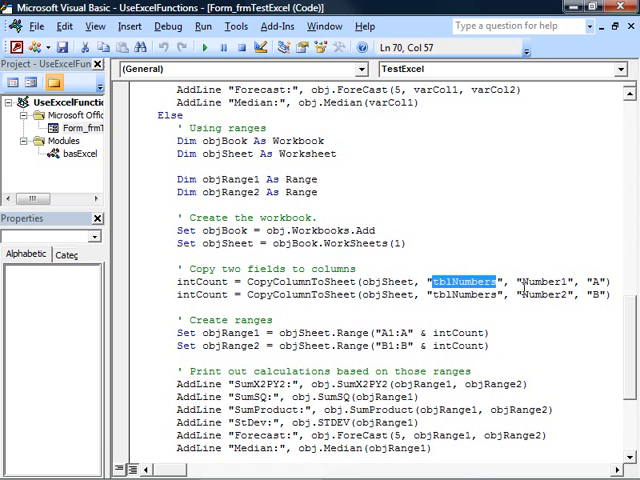
double_click(520, 292)
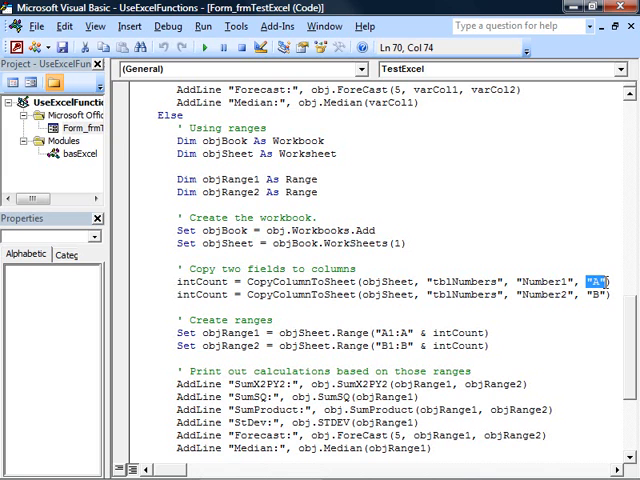
mouse_move(104, 152)
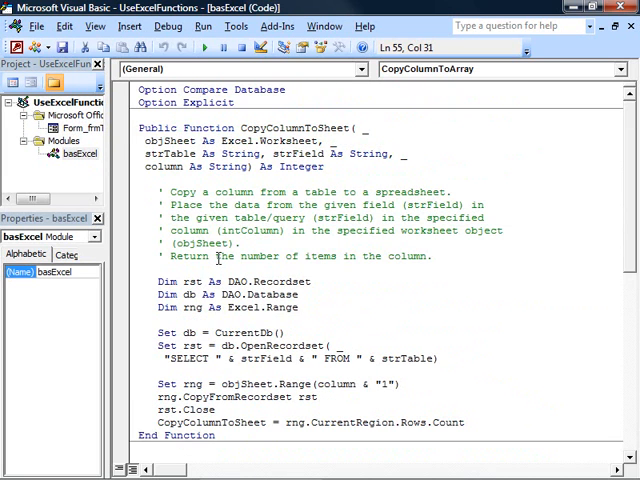
- Highlight OpenRecordset, strTable, rst and CurrentRegion in CopyColumnToSheet, then return to frmTestExcel's code
double_click(284, 308)
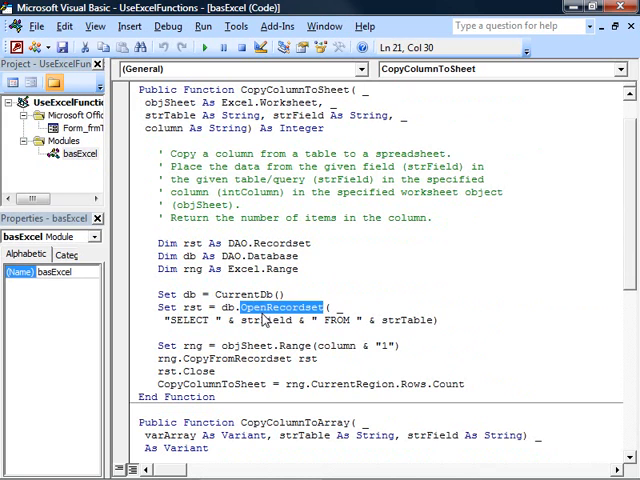
click(408, 320)
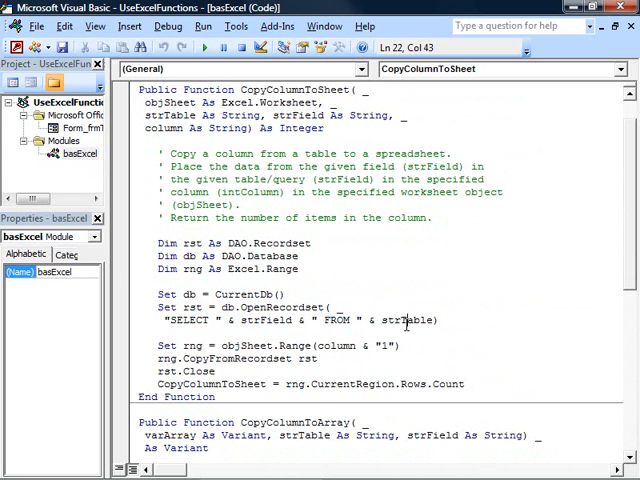
double_click(404, 320)
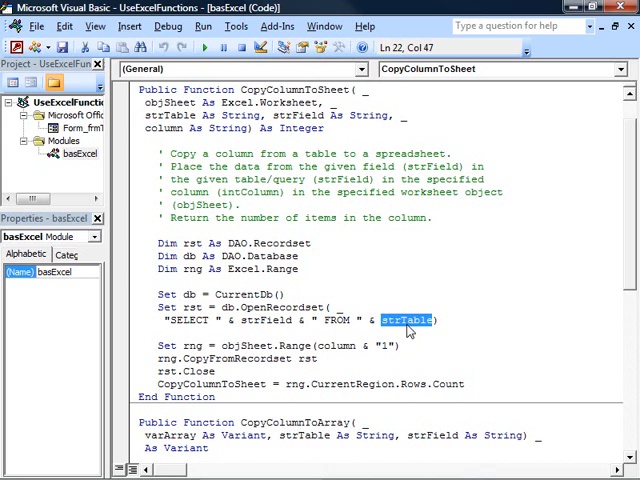
click(388, 344)
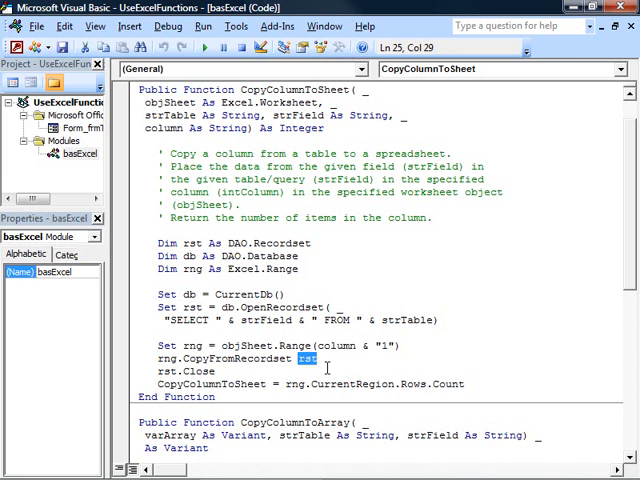
double_click(224, 360)
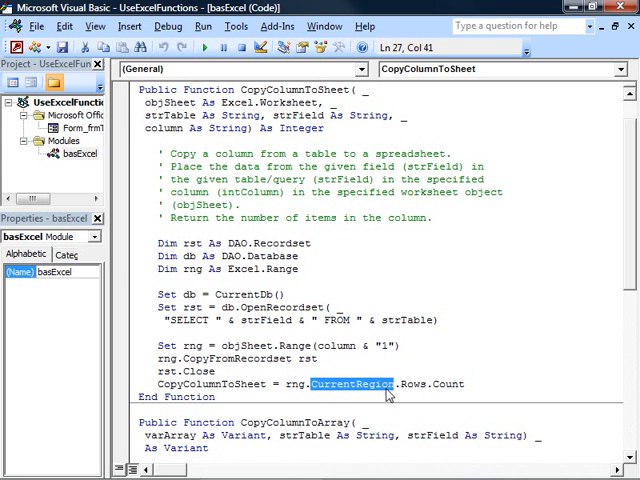
double_click(412, 384)
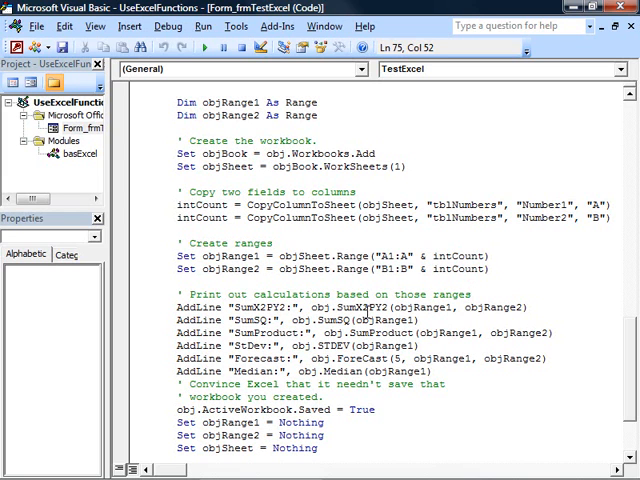
double_click(330, 320)
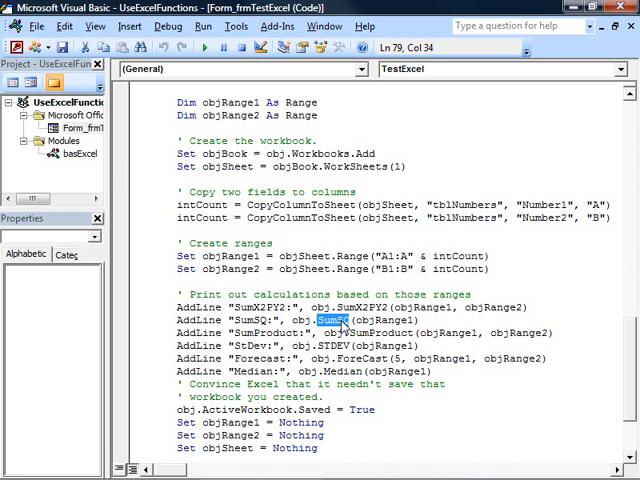
scroll(down, 3)
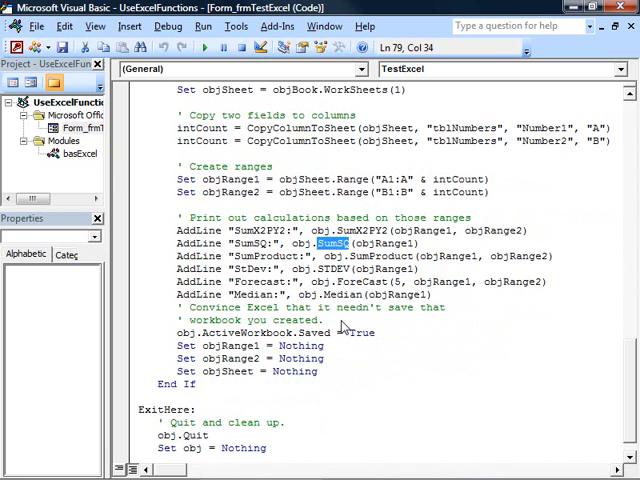
mouse_move(344, 324)
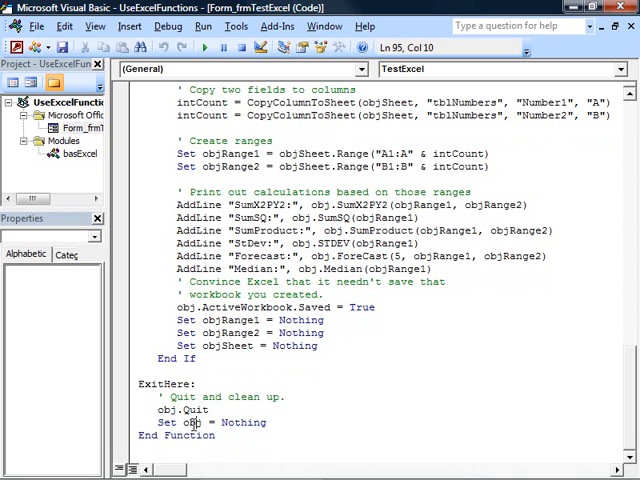
double_click(186, 422)
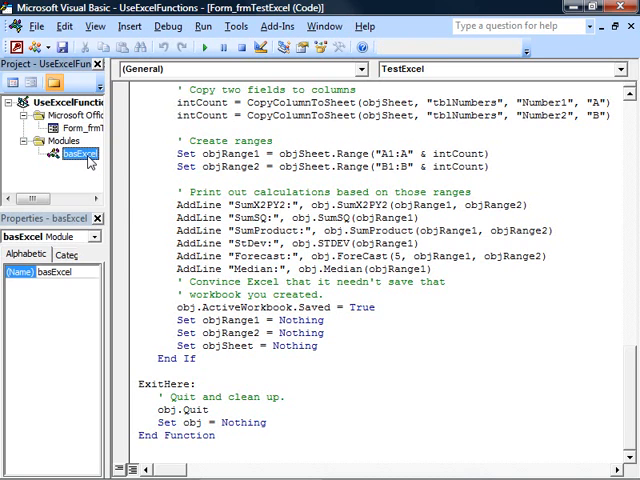
click(236, 26)
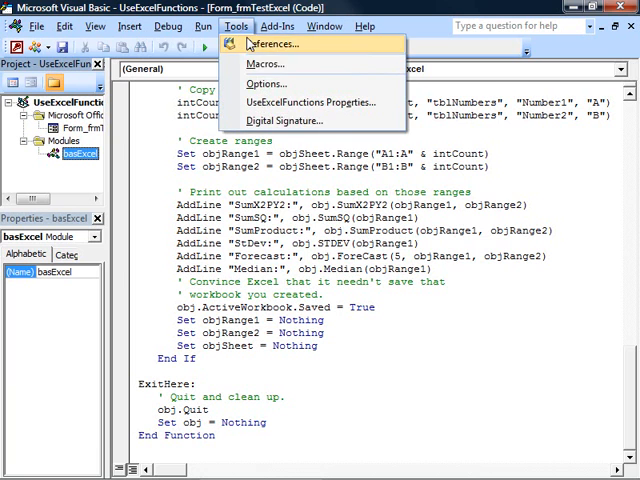
click(278, 44)
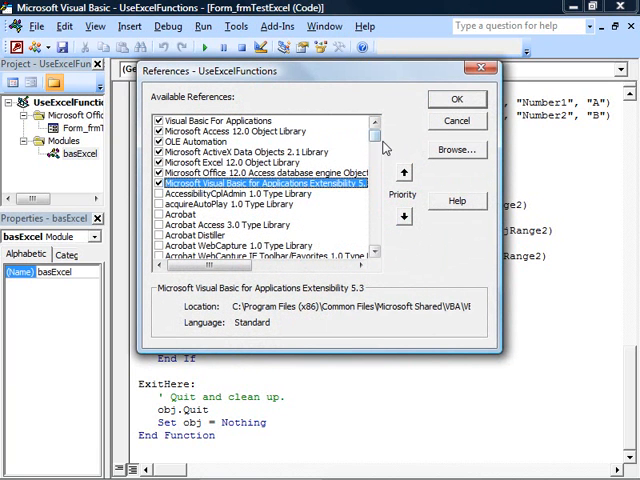
click(456, 100)
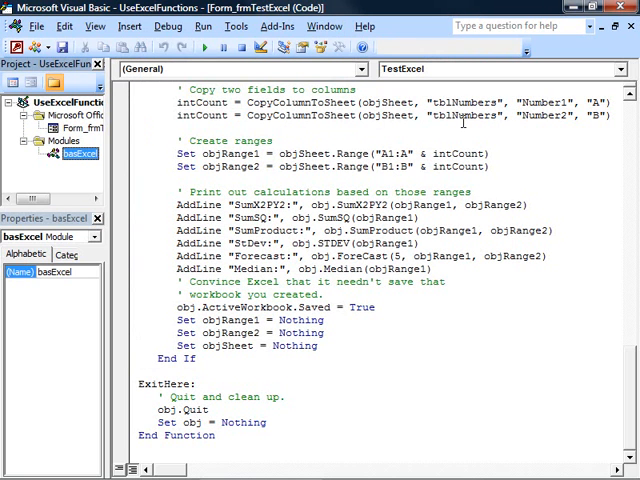